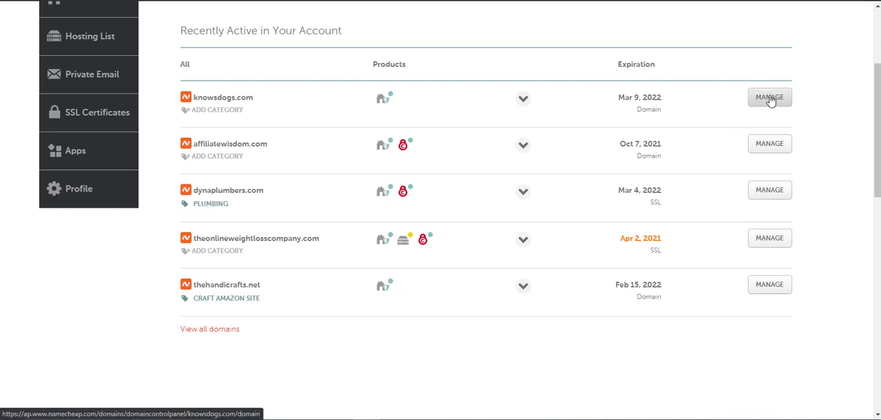
{"action": "mouse_move", "coordinate": [770, 143]}
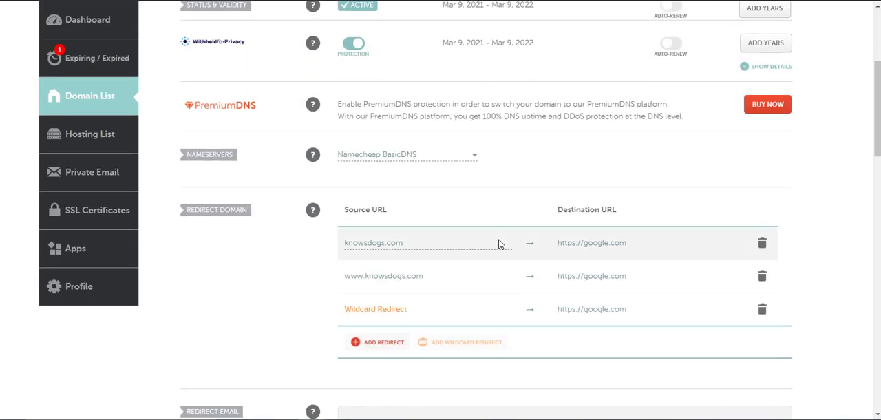
{"action": "mouse_move", "coordinate": [204, 163]}
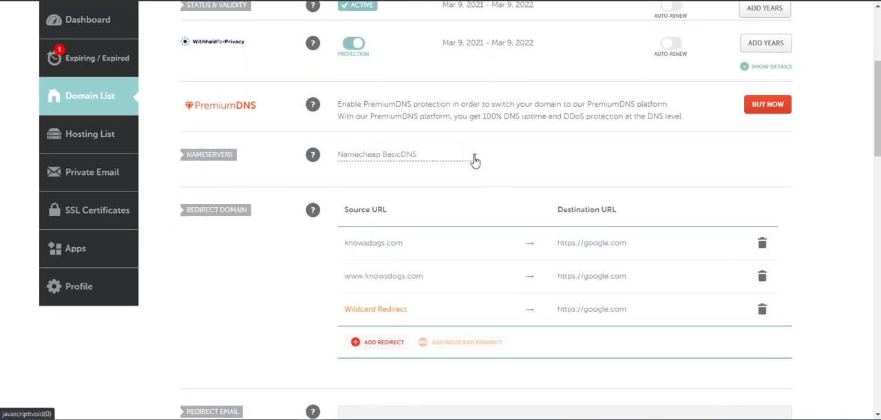
Set knowsdogs.com's nameservers to Namecheap Web Hosting DNS and save the change.
{"action": "left_click", "coordinate": [406, 154]}
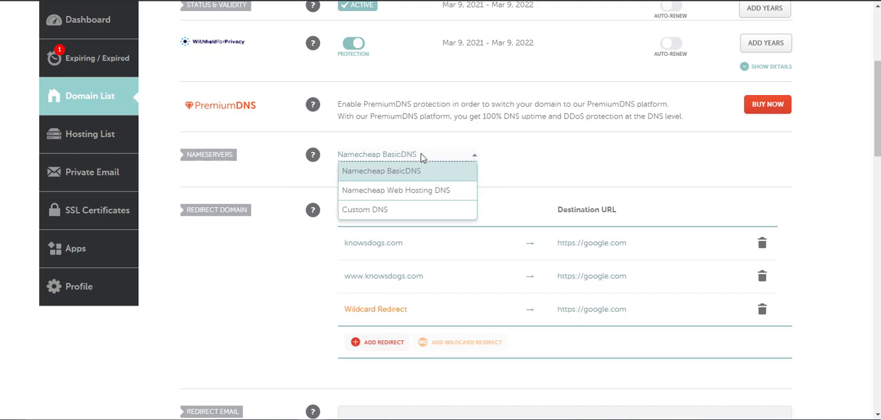
{"action": "left_click", "coordinate": [397, 190]}
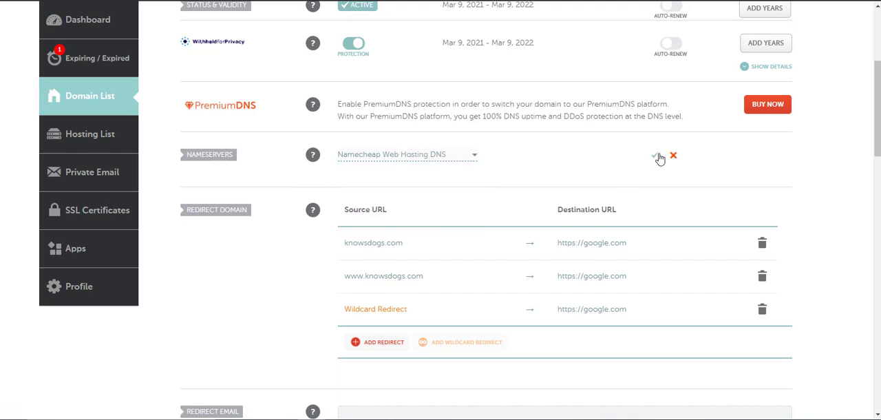
{"action": "mouse_move", "coordinate": [655, 157]}
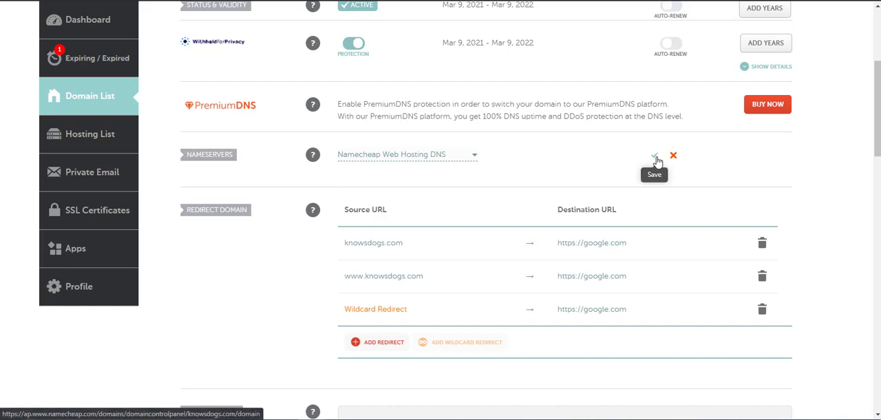
{"action": "left_click", "coordinate": [652, 156]}
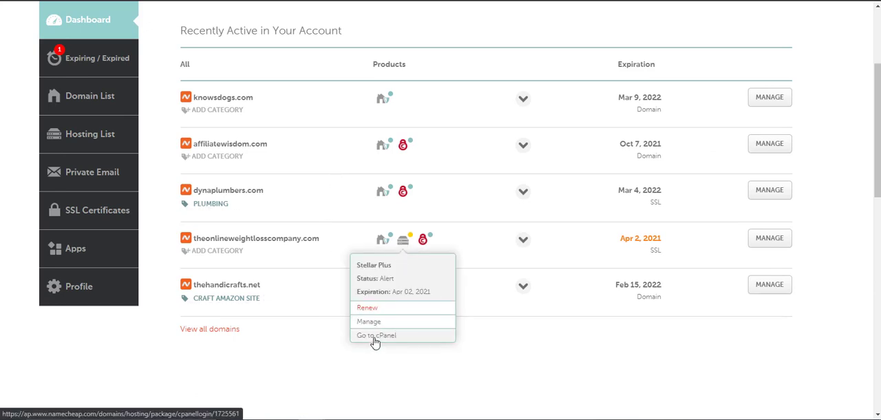
Go to cPanel from the theonlineweightlosscompany.com hosting package on the dashboard.
{"action": "left_click", "coordinate": [375, 336]}
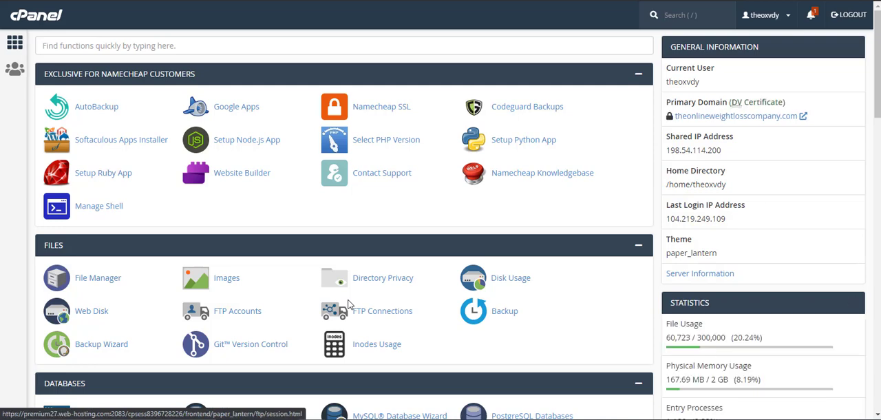
{"action": "left_click", "coordinate": [688, 13]}
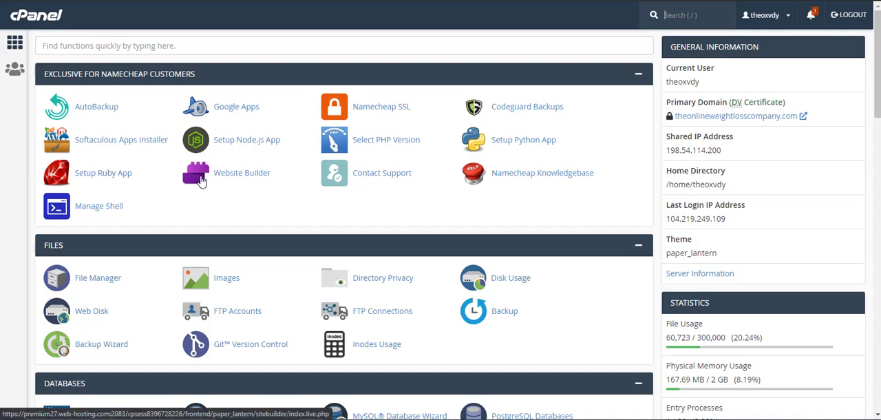
In Addon Domains, enter knowsdogs.com as the new domain, letting subdomain and document root auto-fill.
{"action": "scroll", "scroll_direction": "down", "scroll_amount": 3}
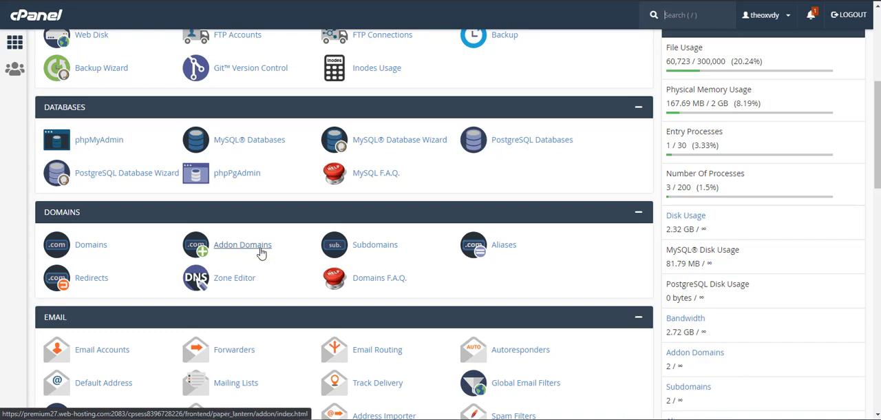
{"action": "left_click", "coordinate": [242, 245]}
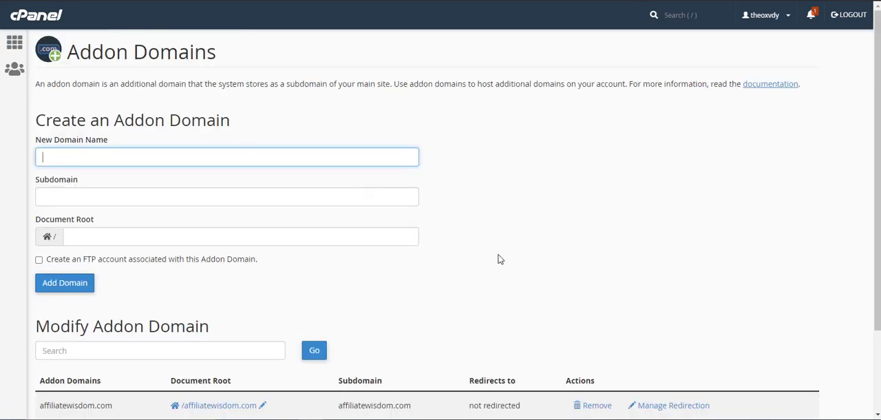
{"action": "mouse_move", "coordinate": [485, 217]}
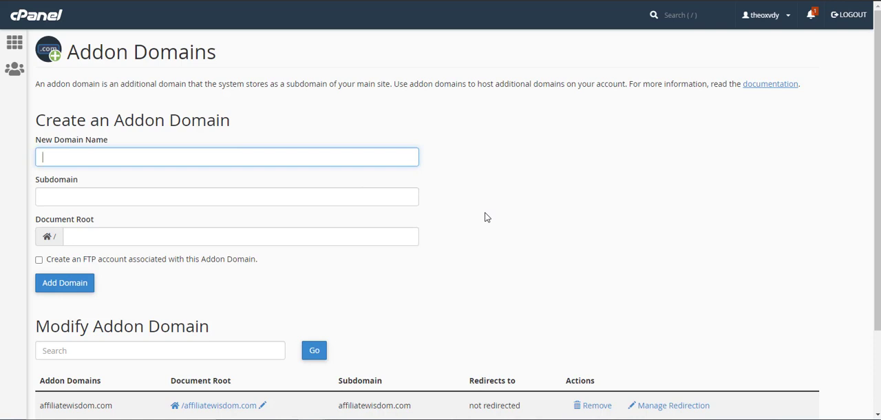
{"action": "type", "text": "knowsdogs.com"}
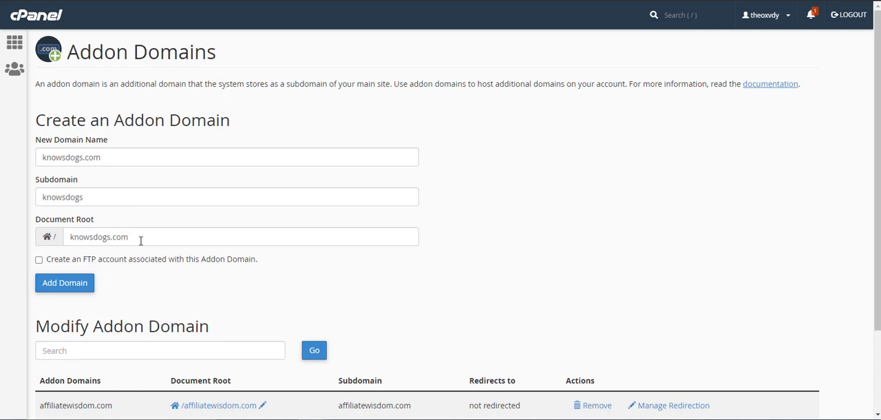
{"action": "mouse_move", "coordinate": [86, 197]}
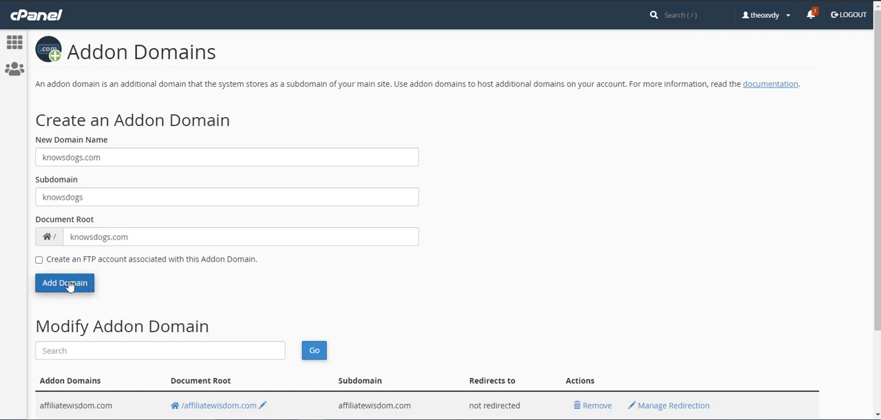
Add the domain so cPanel confirms knowsdogs.com is created with free SSL installing.
{"action": "left_click", "coordinate": [64, 282]}
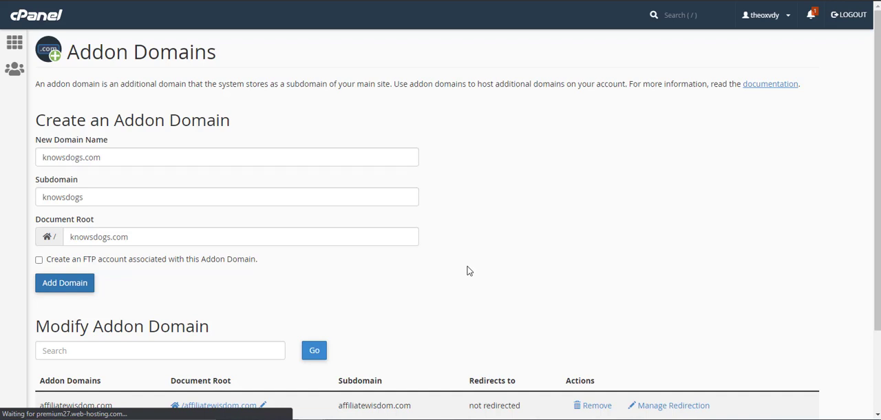
{"action": "left_click", "coordinate": [63, 283]}
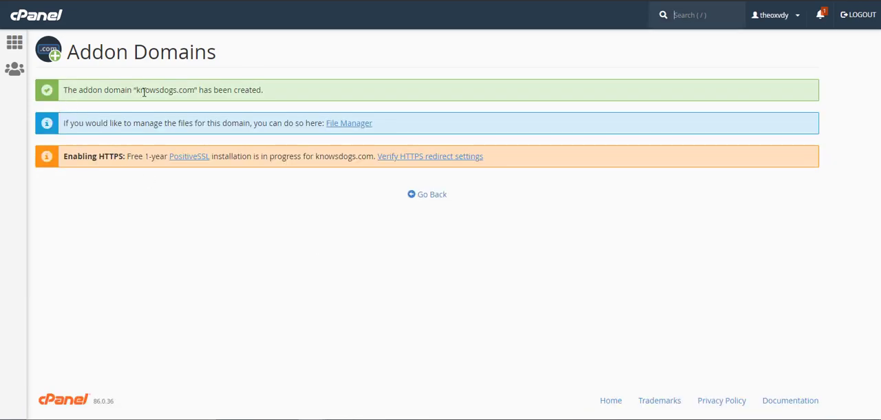
{"action": "mouse_move", "coordinate": [189, 157]}
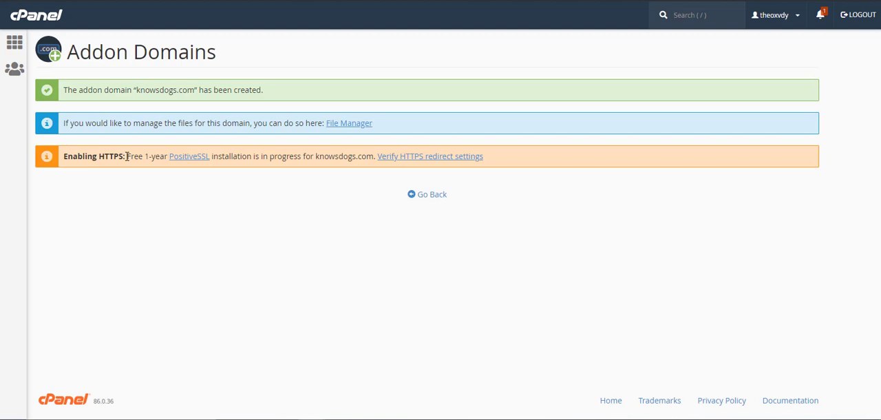
{"action": "mouse_move", "coordinate": [298, 209]}
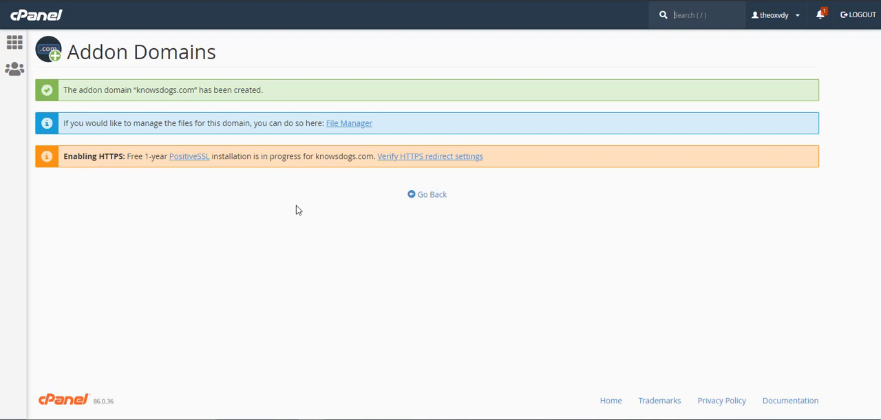
{"action": "mouse_move", "coordinate": [366, 223]}
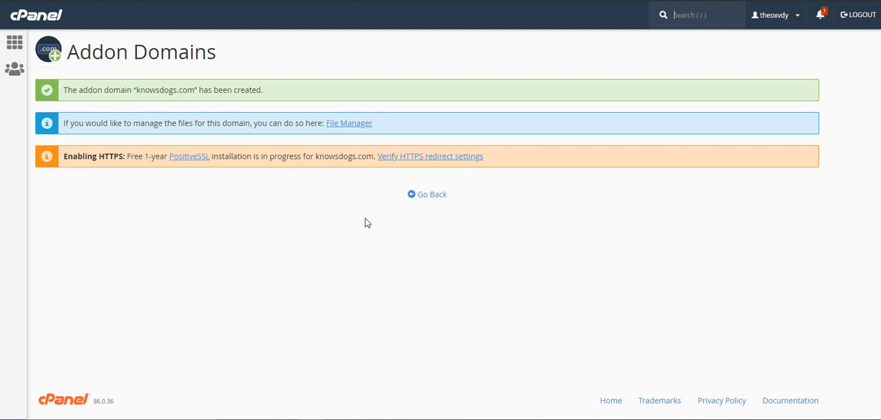
{"action": "mouse_move", "coordinate": [441, 204]}
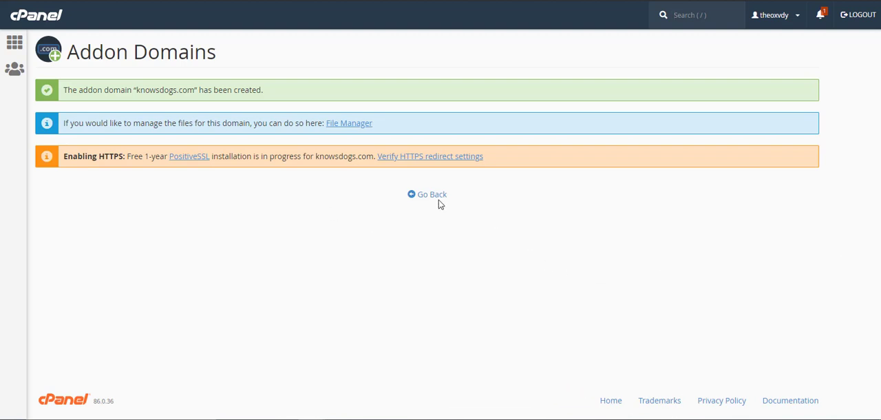
Return to Addon Domains and check the knowsdogs.com row: root /knowsdogs.com, not redirected.
{"action": "left_click", "coordinate": [426, 195]}
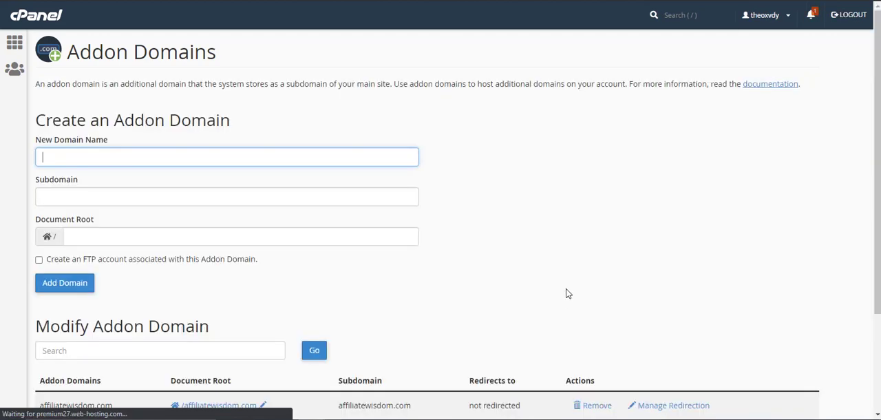
{"action": "scroll", "scroll_direction": "down", "scroll_amount": 3}
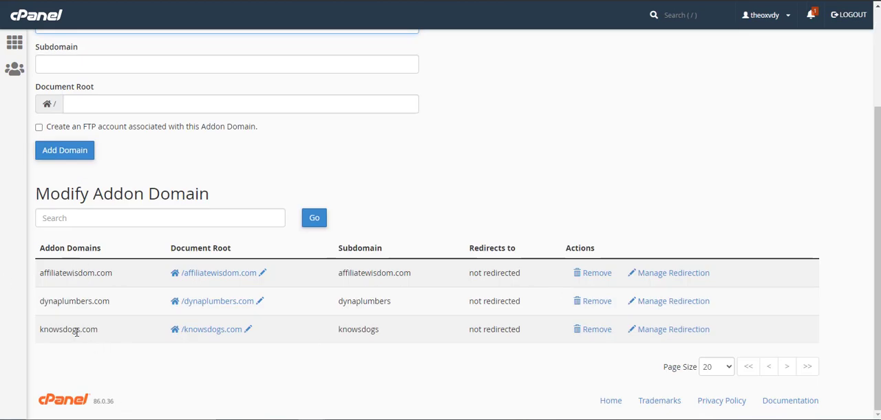
{"action": "mouse_move", "coordinate": [124, 280]}
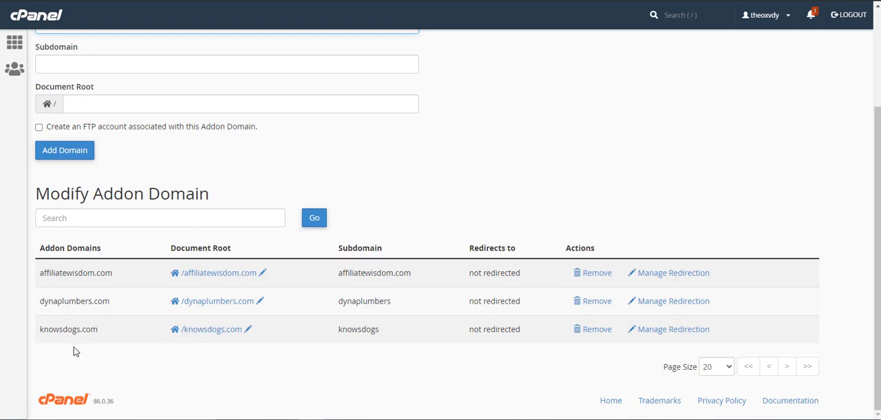
{"action": "mouse_move", "coordinate": [116, 337]}
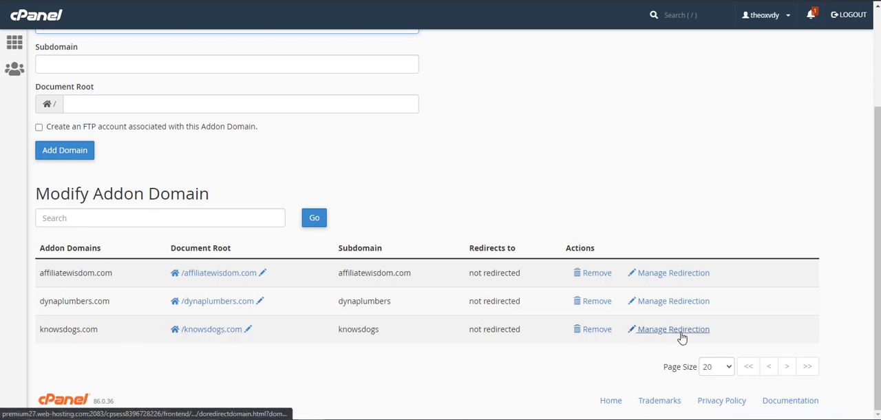
{"action": "mouse_move", "coordinate": [674, 327]}
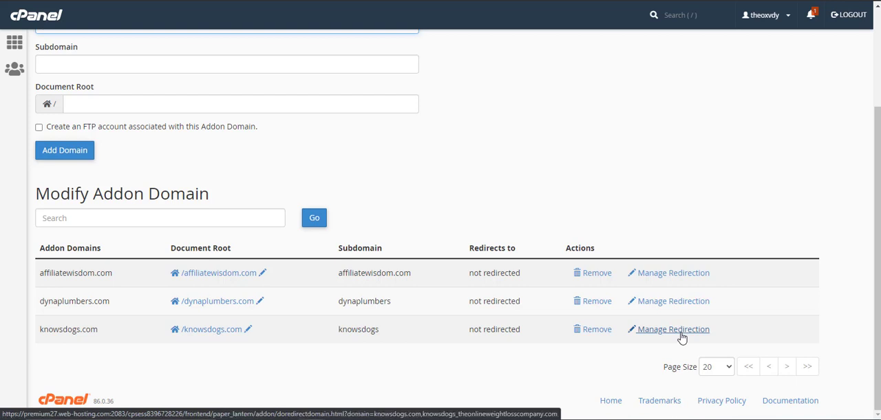
{"action": "mouse_move", "coordinate": [674, 333]}
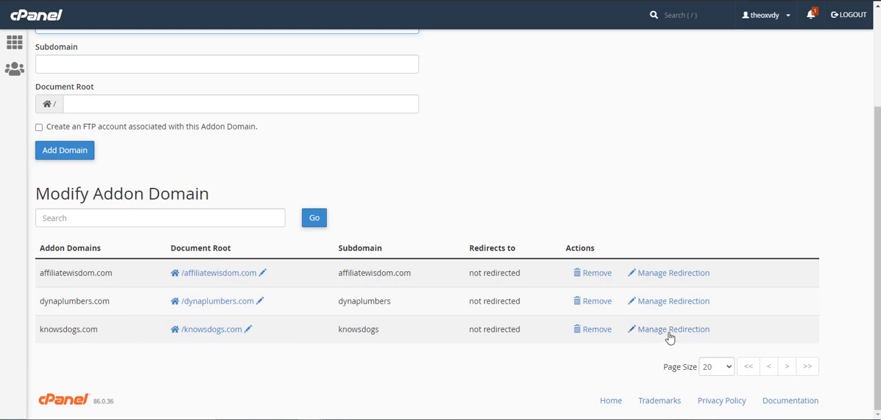
{"action": "mouse_move", "coordinate": [530, 399]}
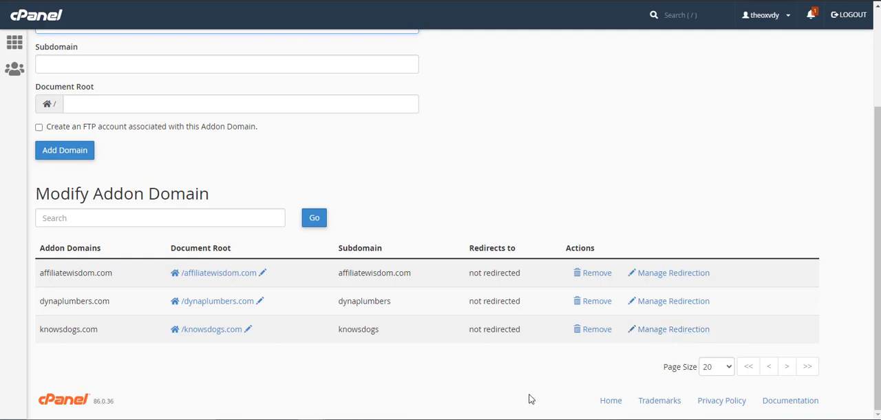
{"action": "mouse_move", "coordinate": [535, 371]}
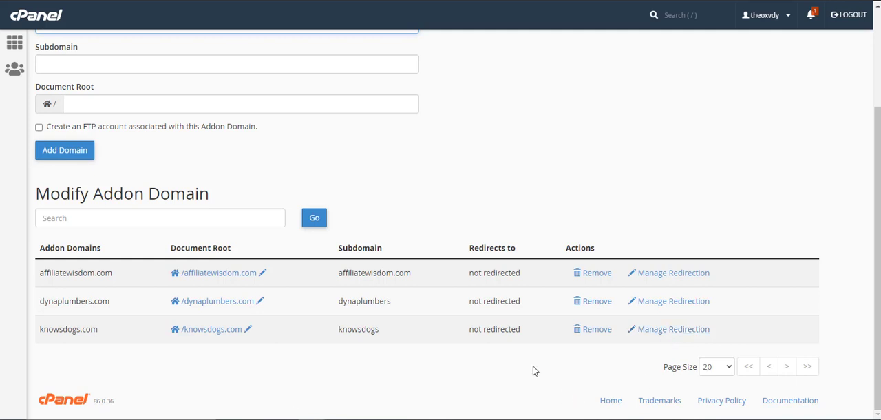